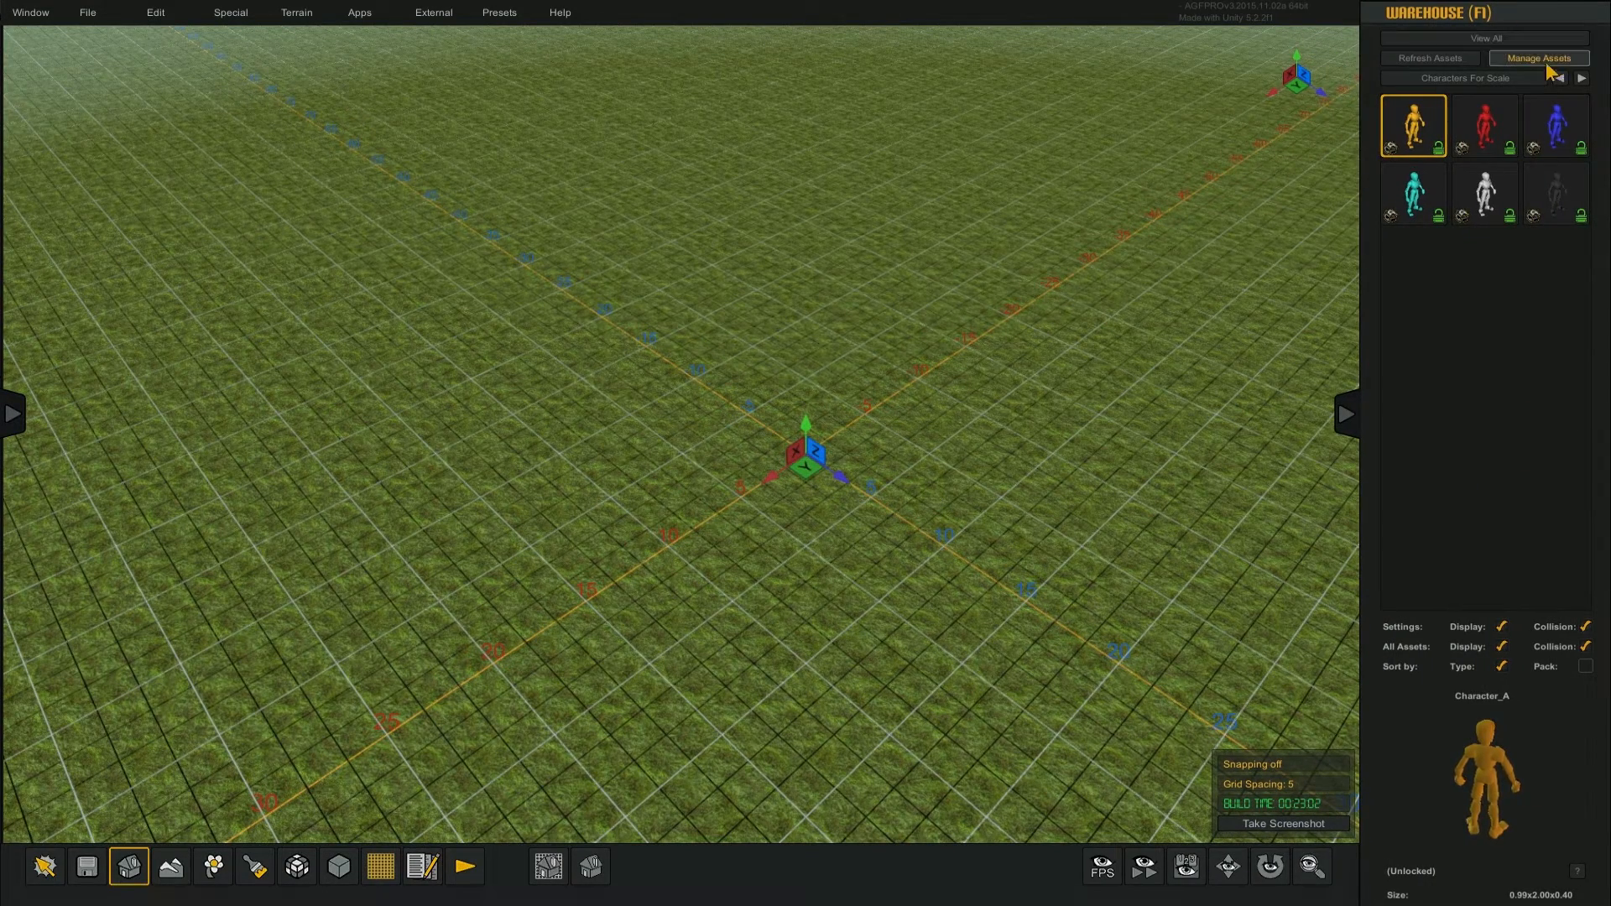
# Browse the Warehouse Object Select catalogue via Manage Assets, then close it.
pyautogui.click(1539, 57)
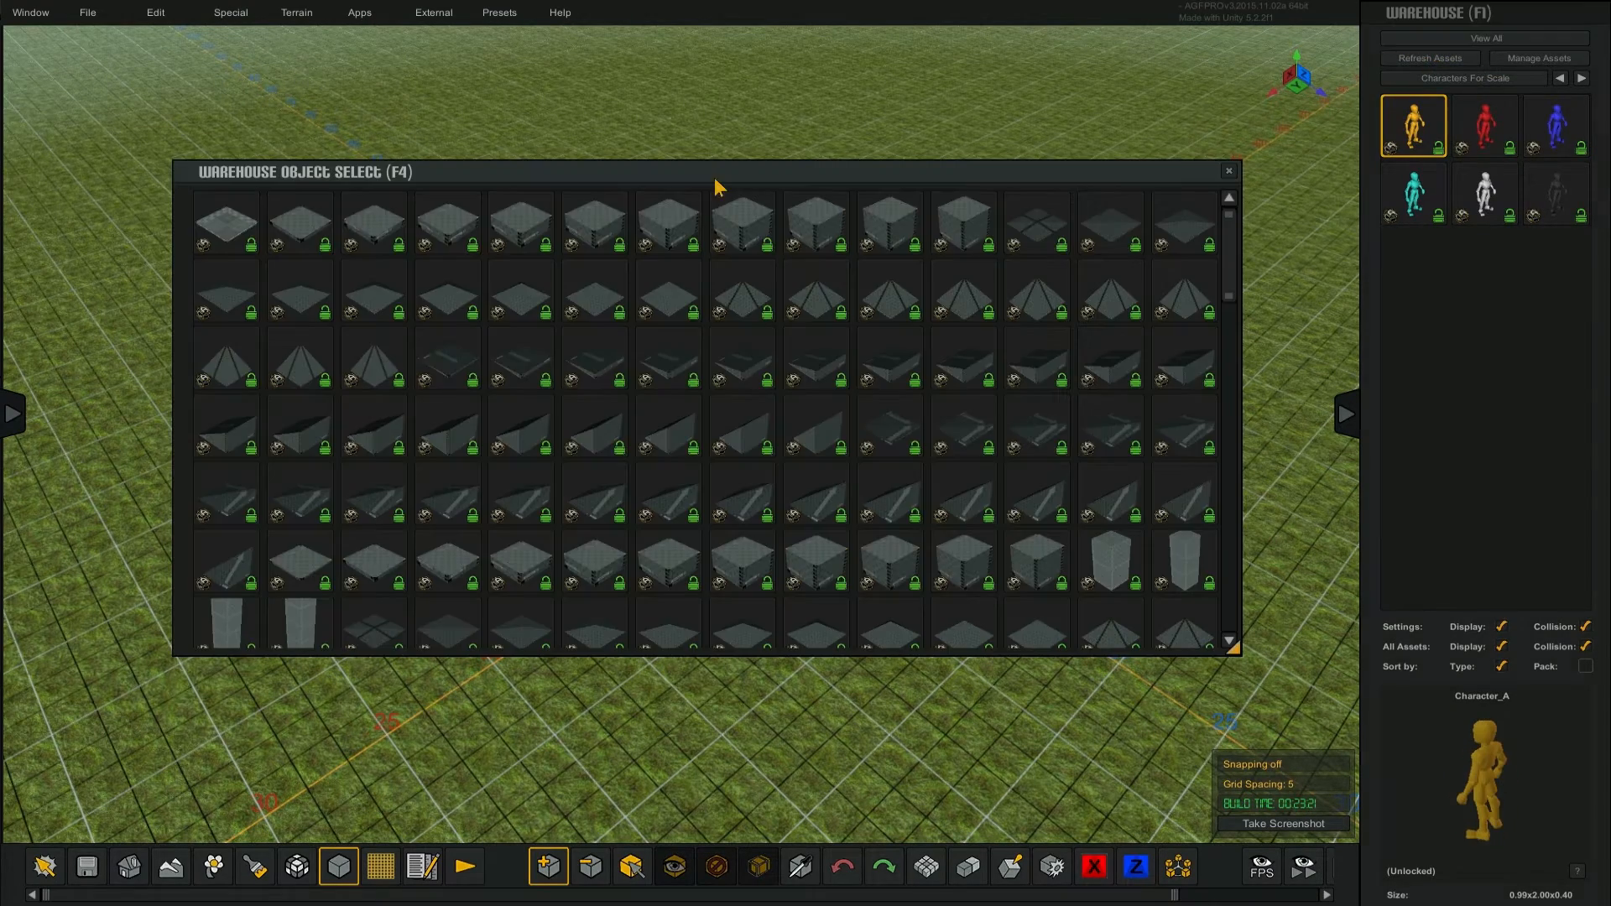
pyautogui.scroll(-3)
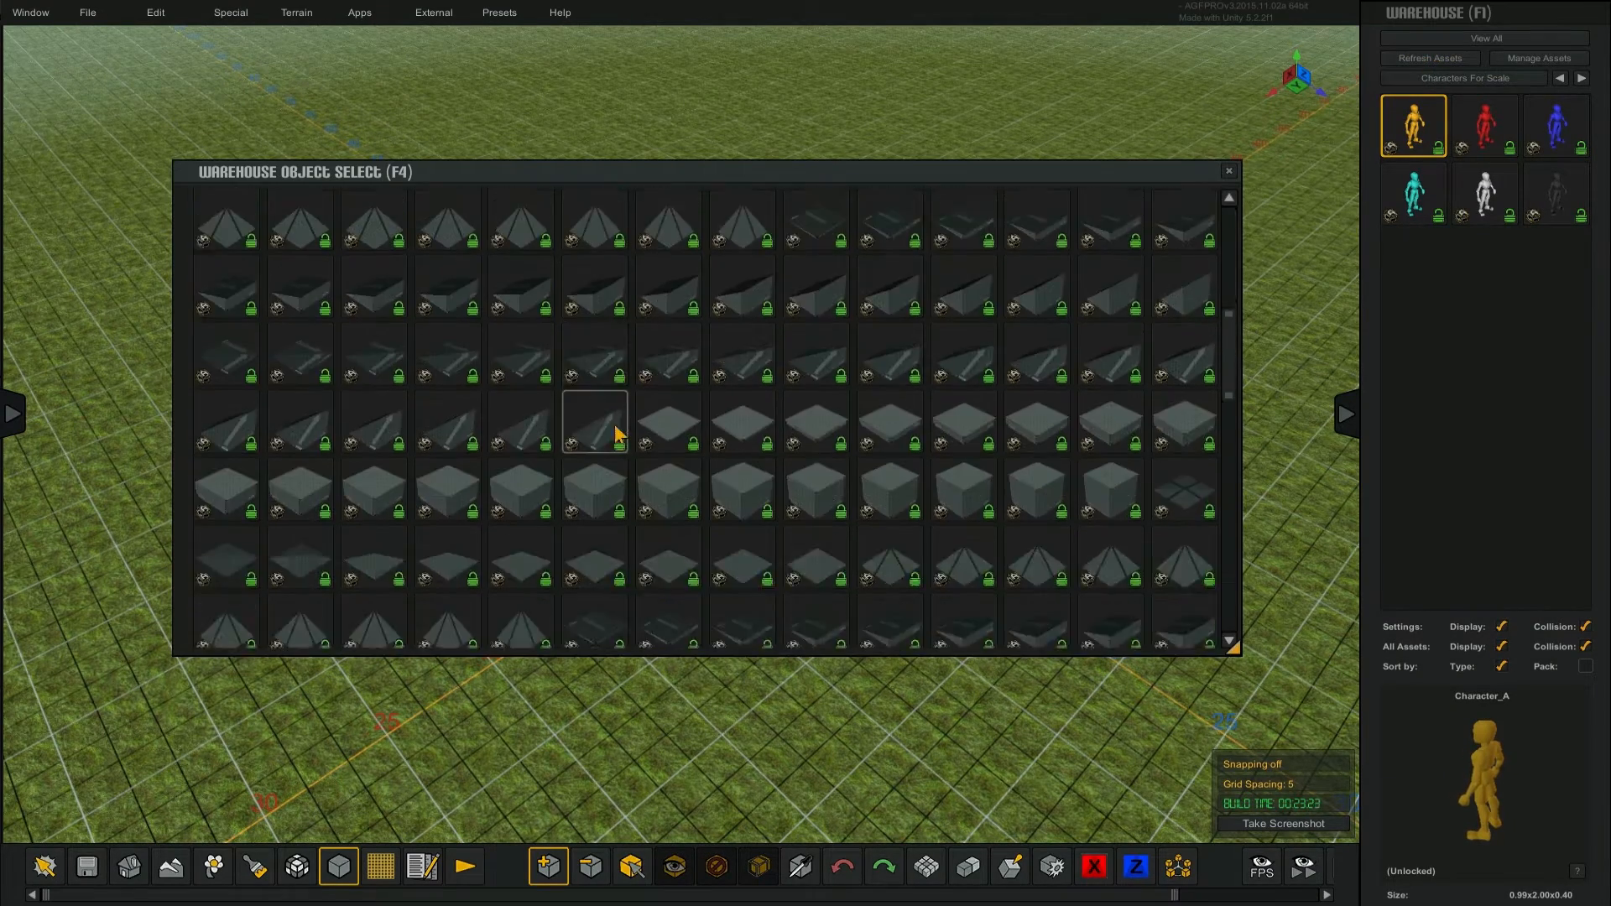
pyautogui.scroll(-3)
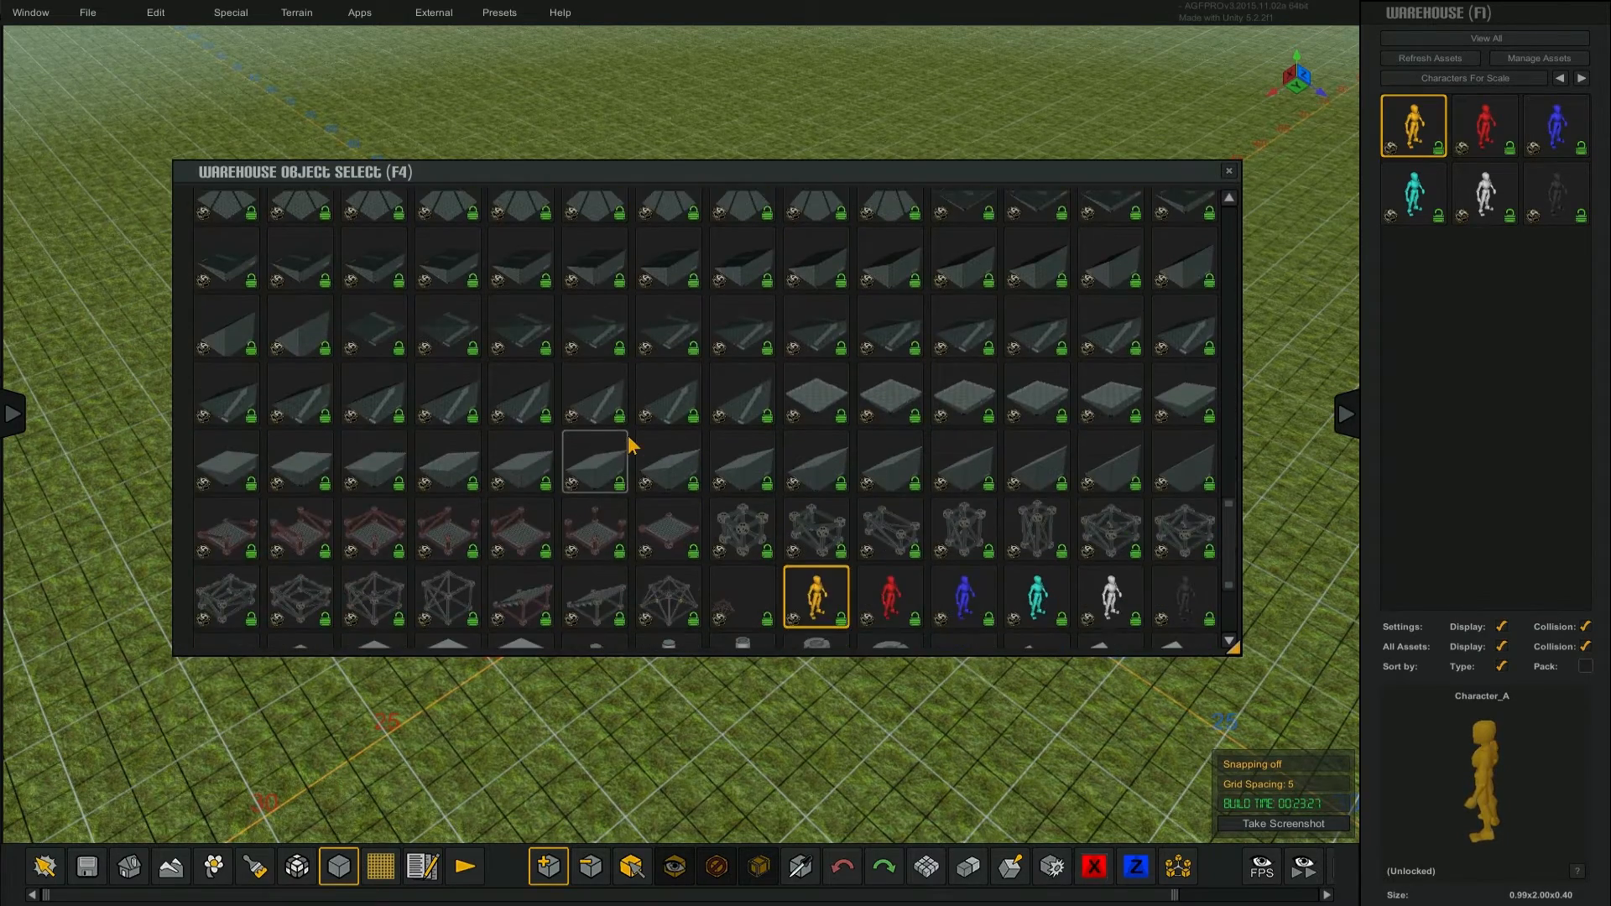
pyautogui.scroll(-3)
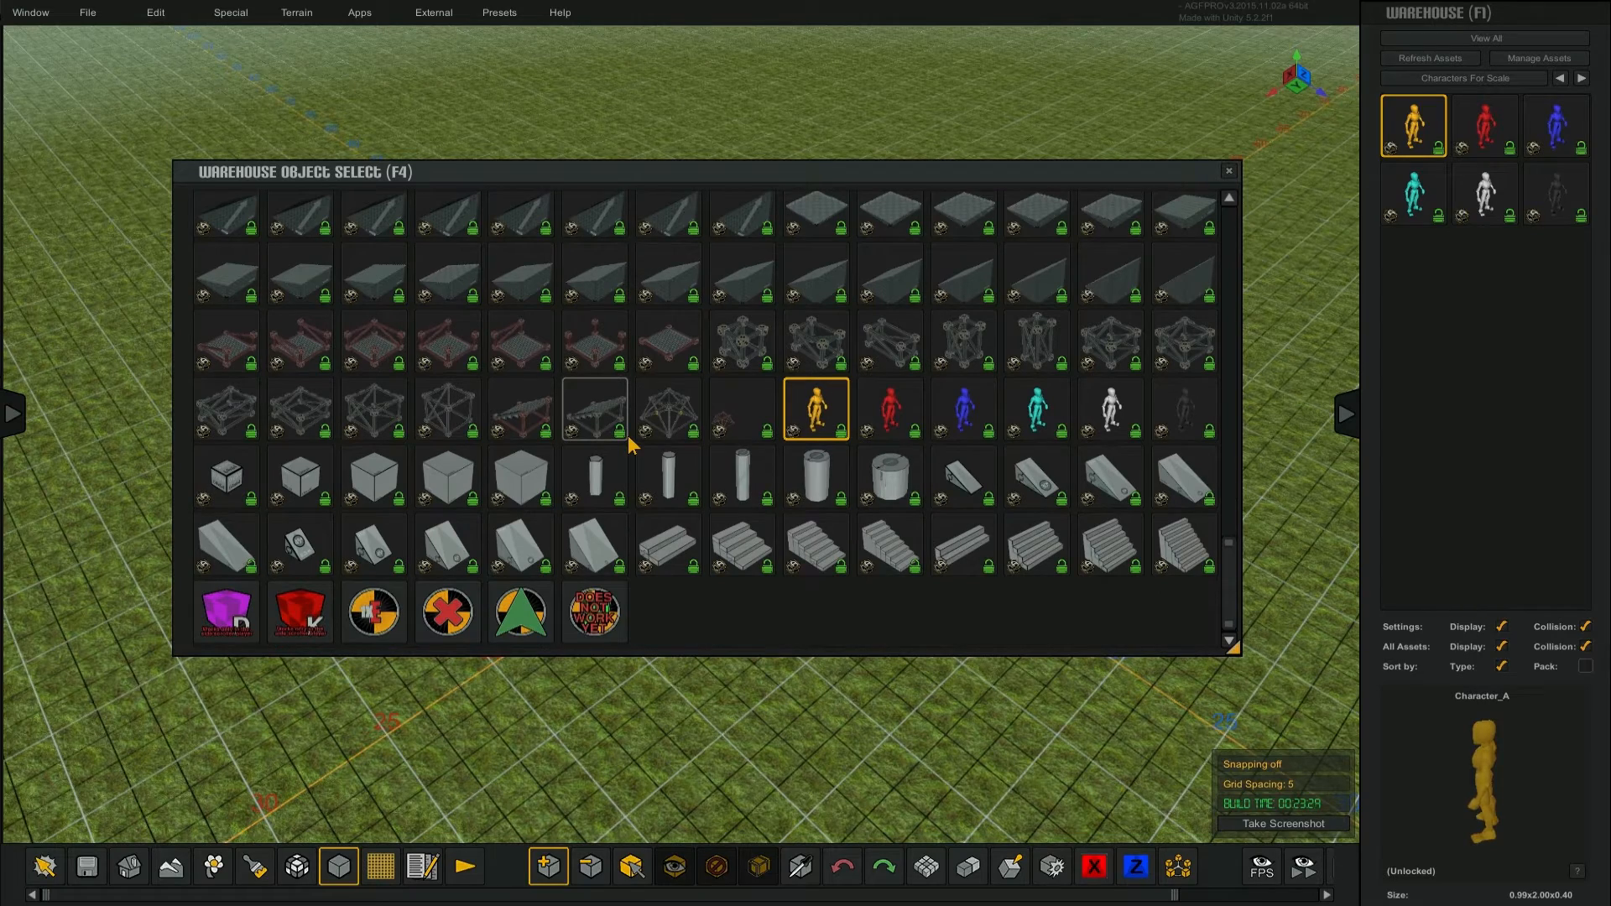
pyautogui.scroll(-3)
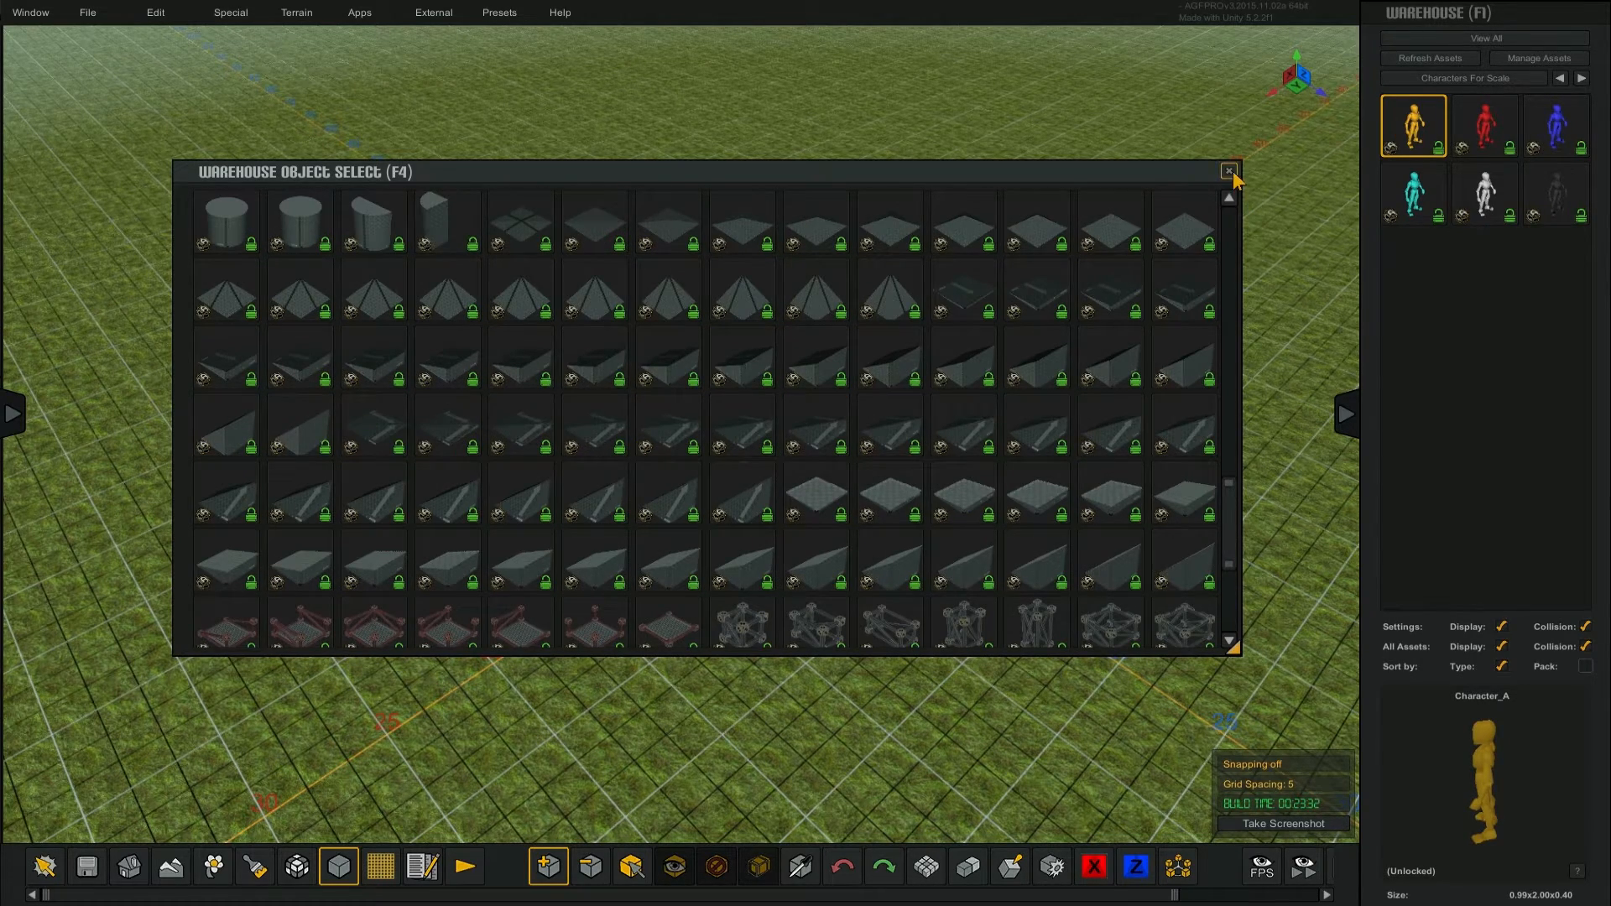
pyautogui.click(1229, 171)
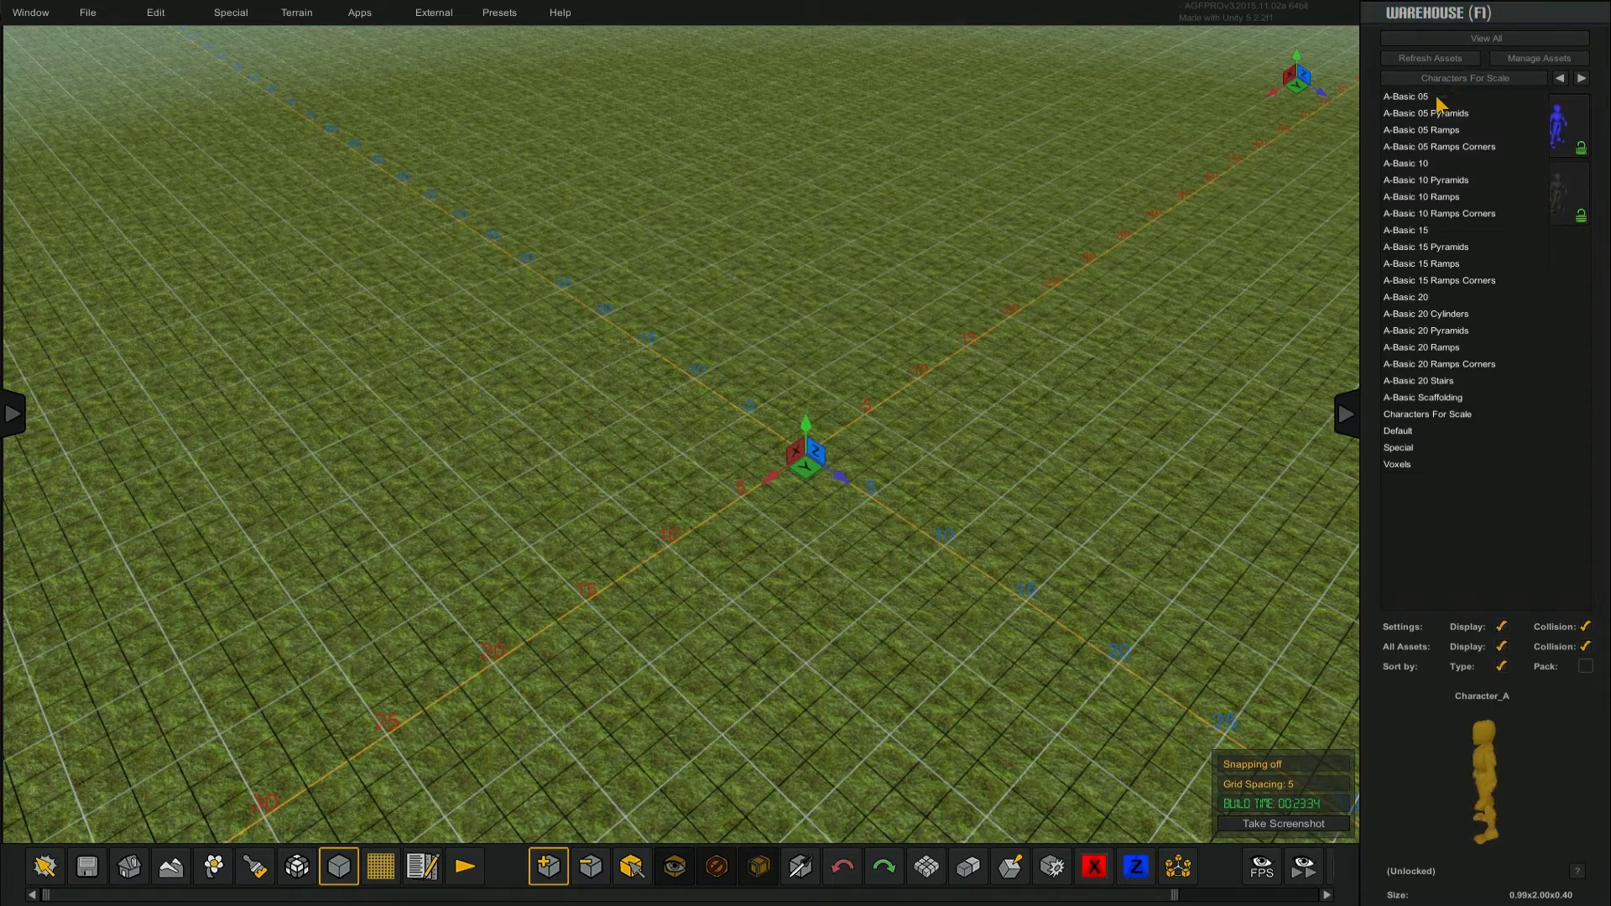
# Switch to the A-Basic 05 block set and preview its thicker slab and taller cube blocks.
pyautogui.click(1403, 96)
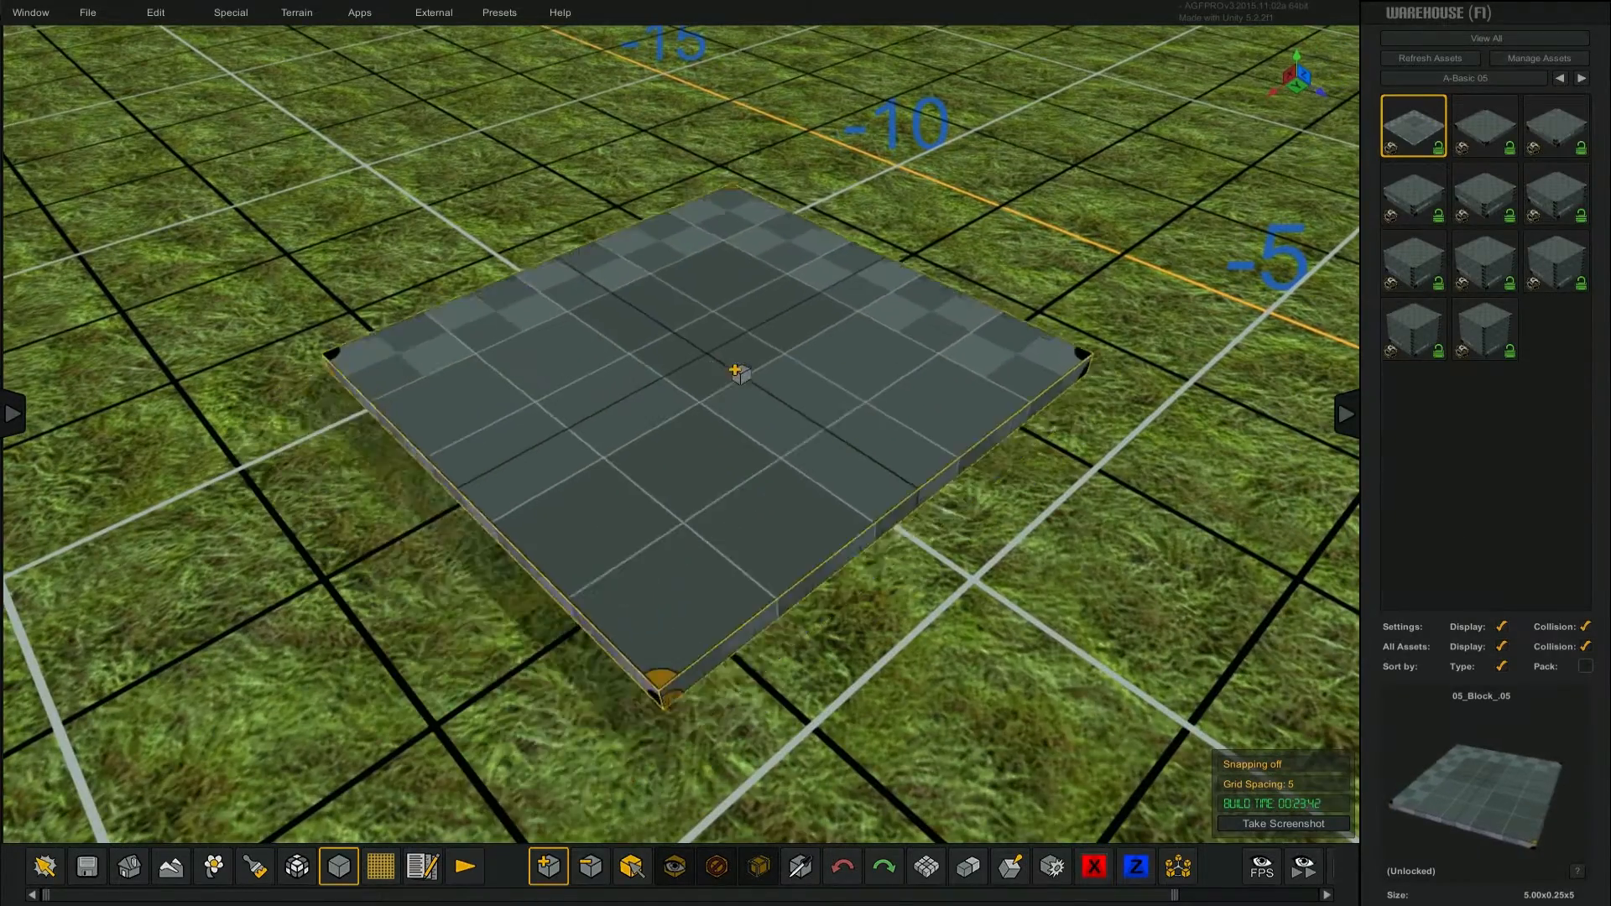
pyautogui.click(1482, 124)
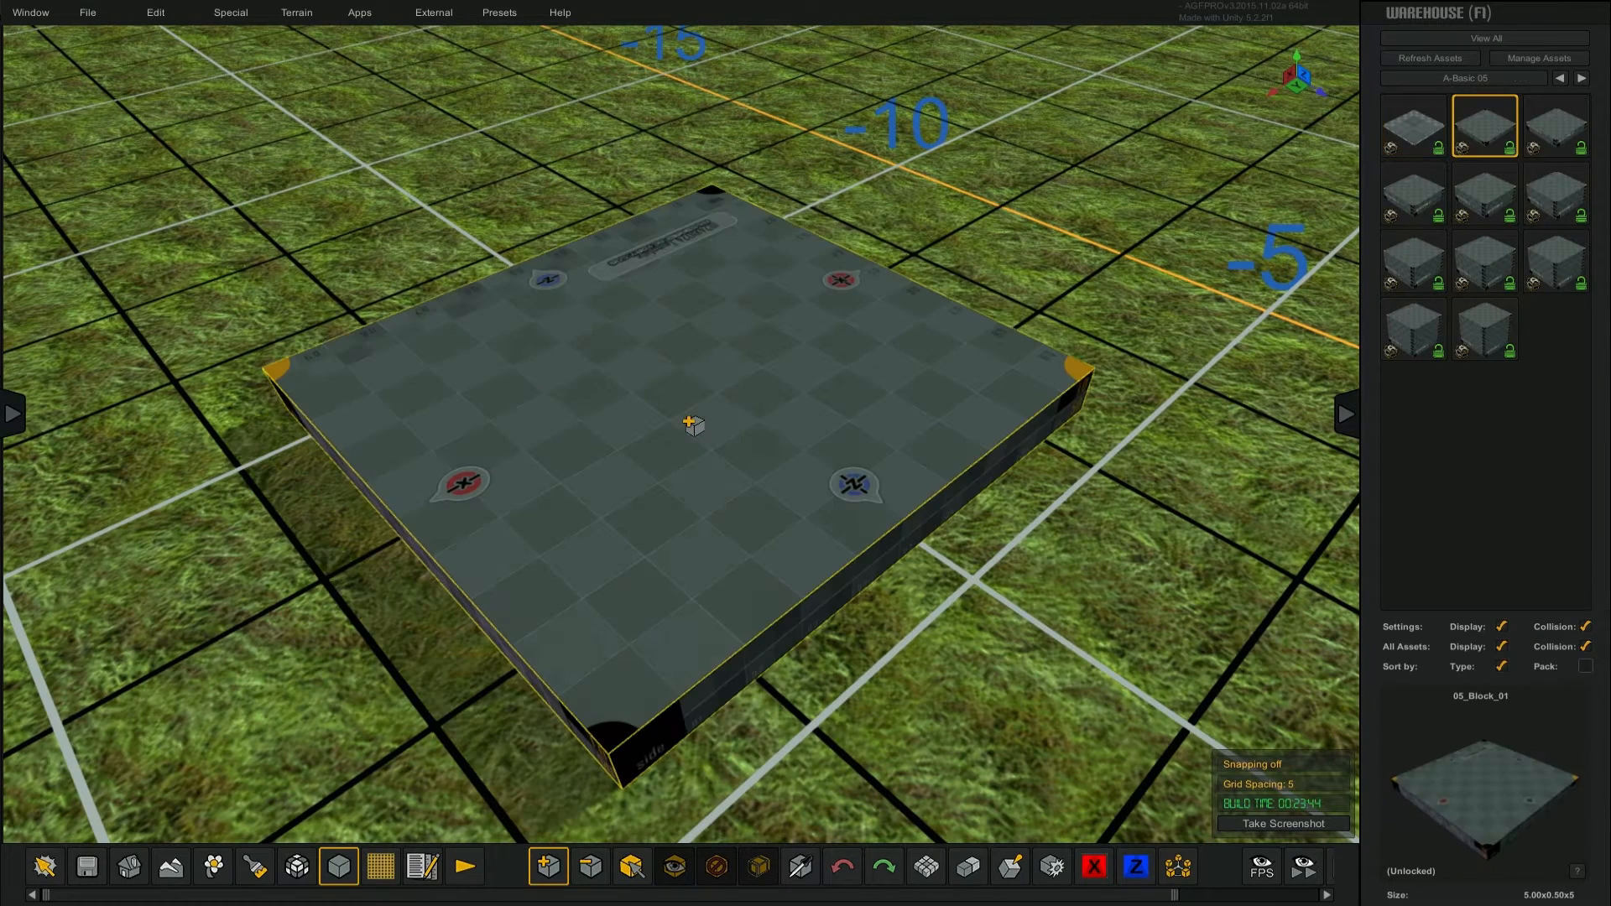
pyautogui.click(1482, 191)
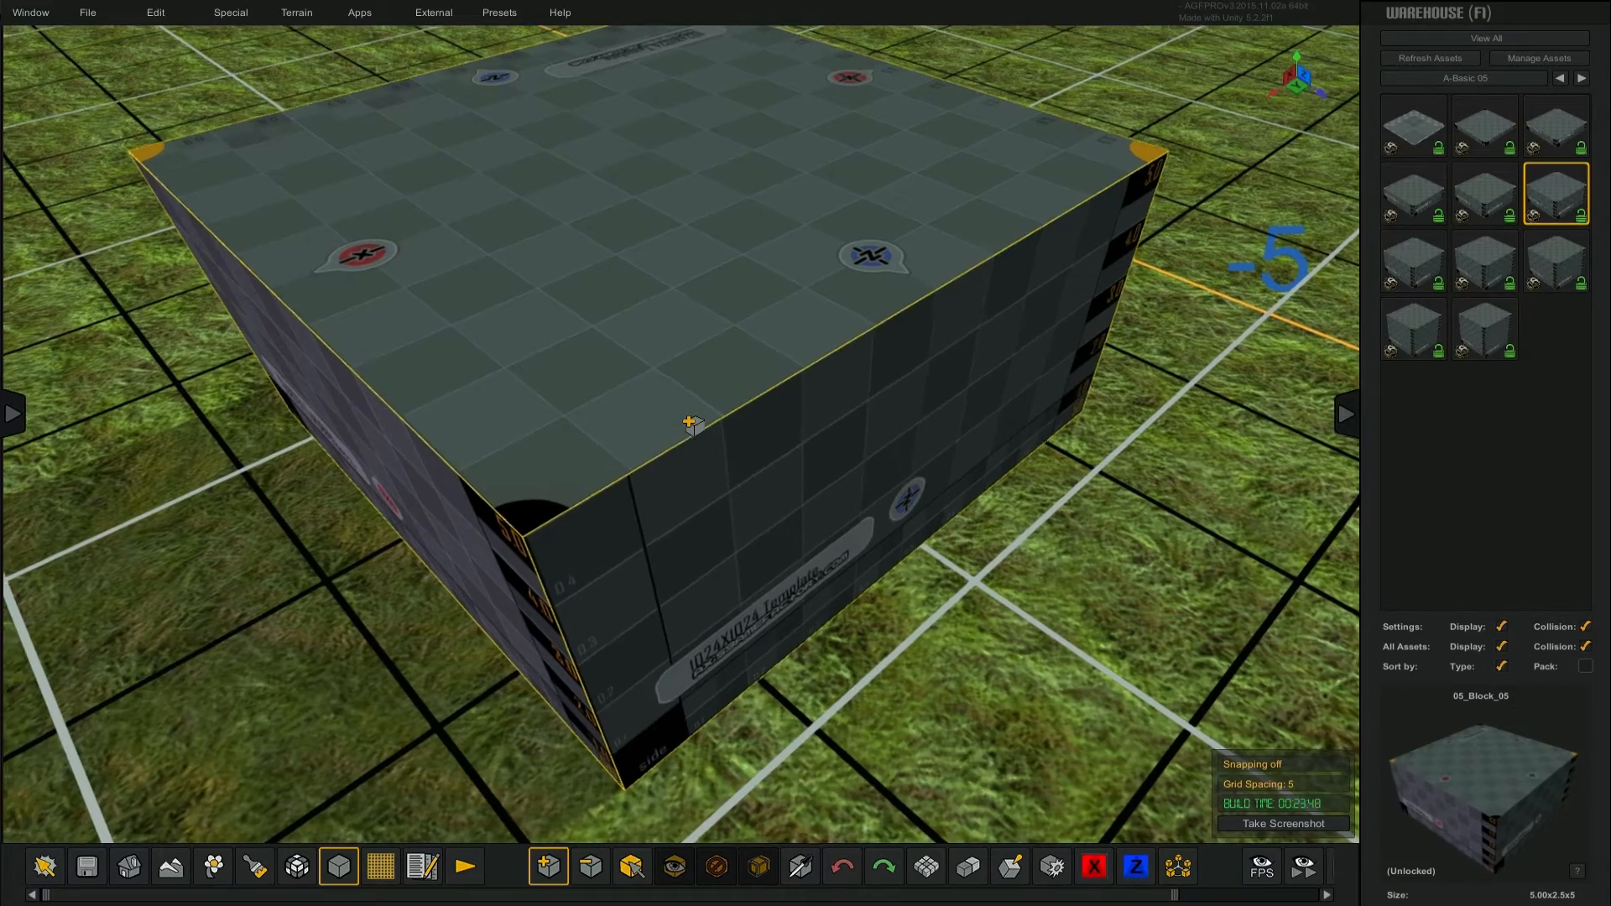
pyautogui.click(1482, 260)
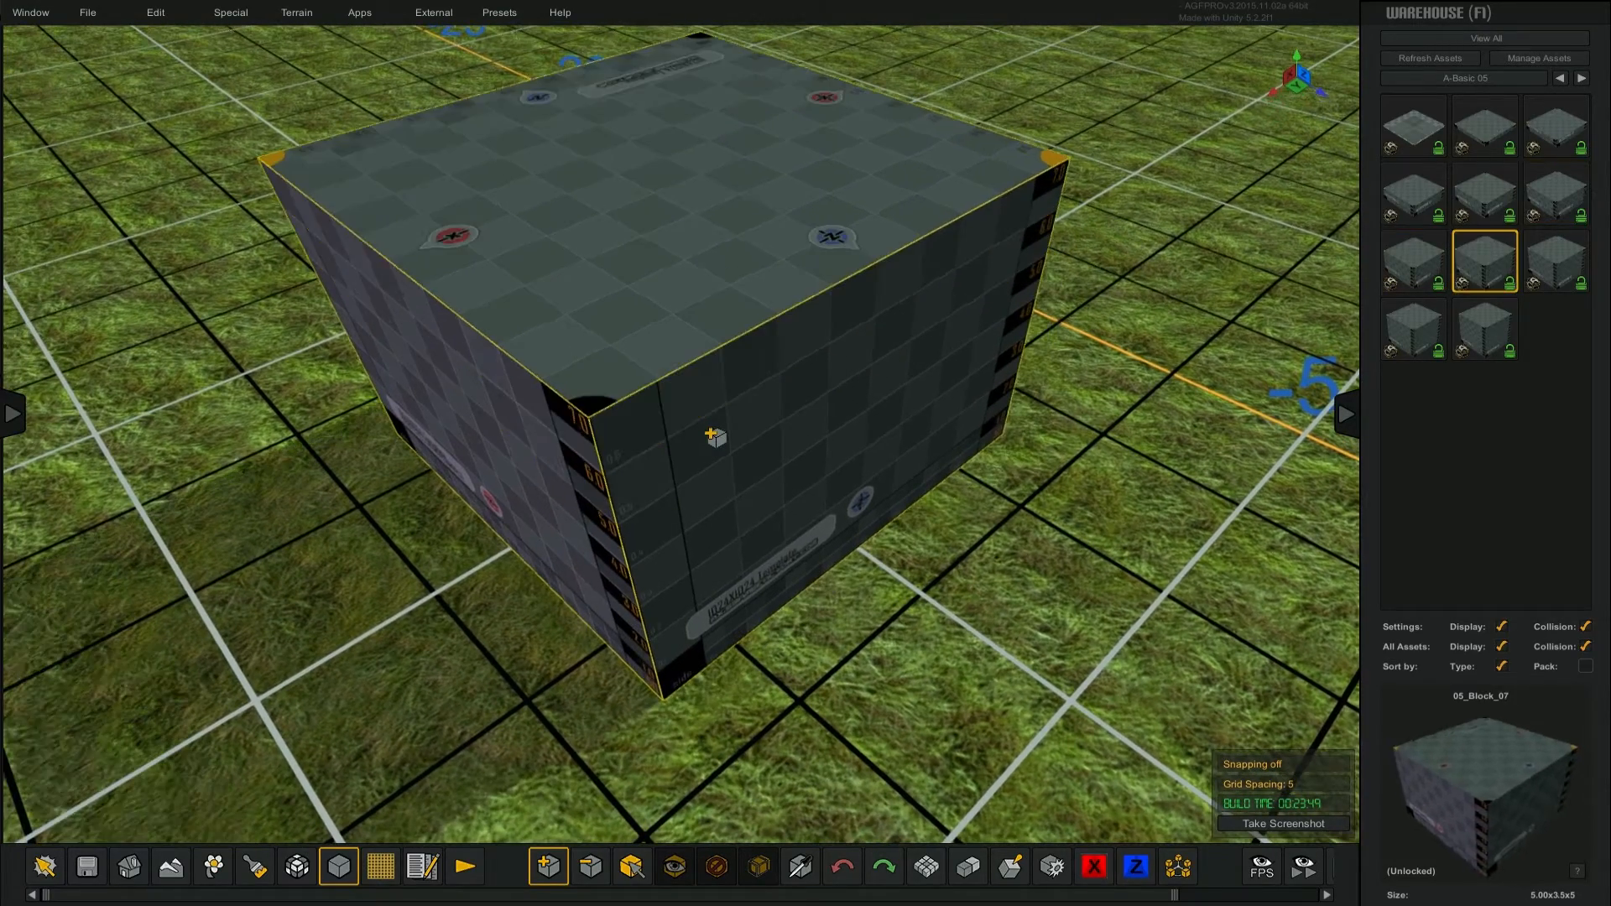
pyautogui.click(1554, 260)
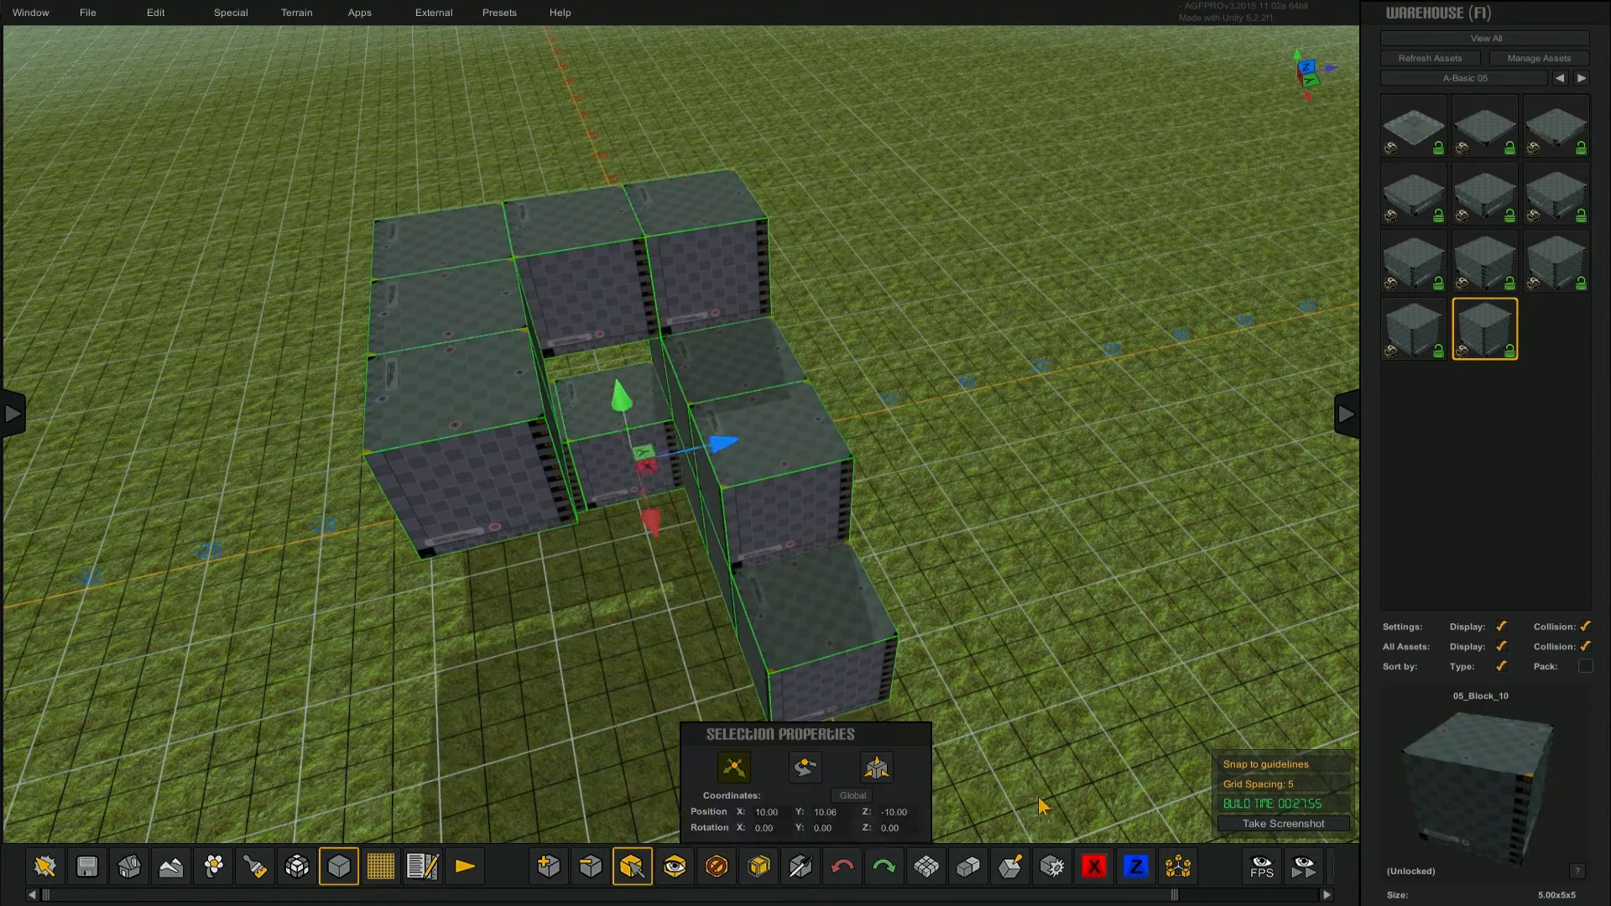
# Slide the selected cube along its X gizmo arrow to X 7.50, overlapping its neighbours.
pyautogui.moveTo(720, 444); pyautogui.dragTo(843, 454)
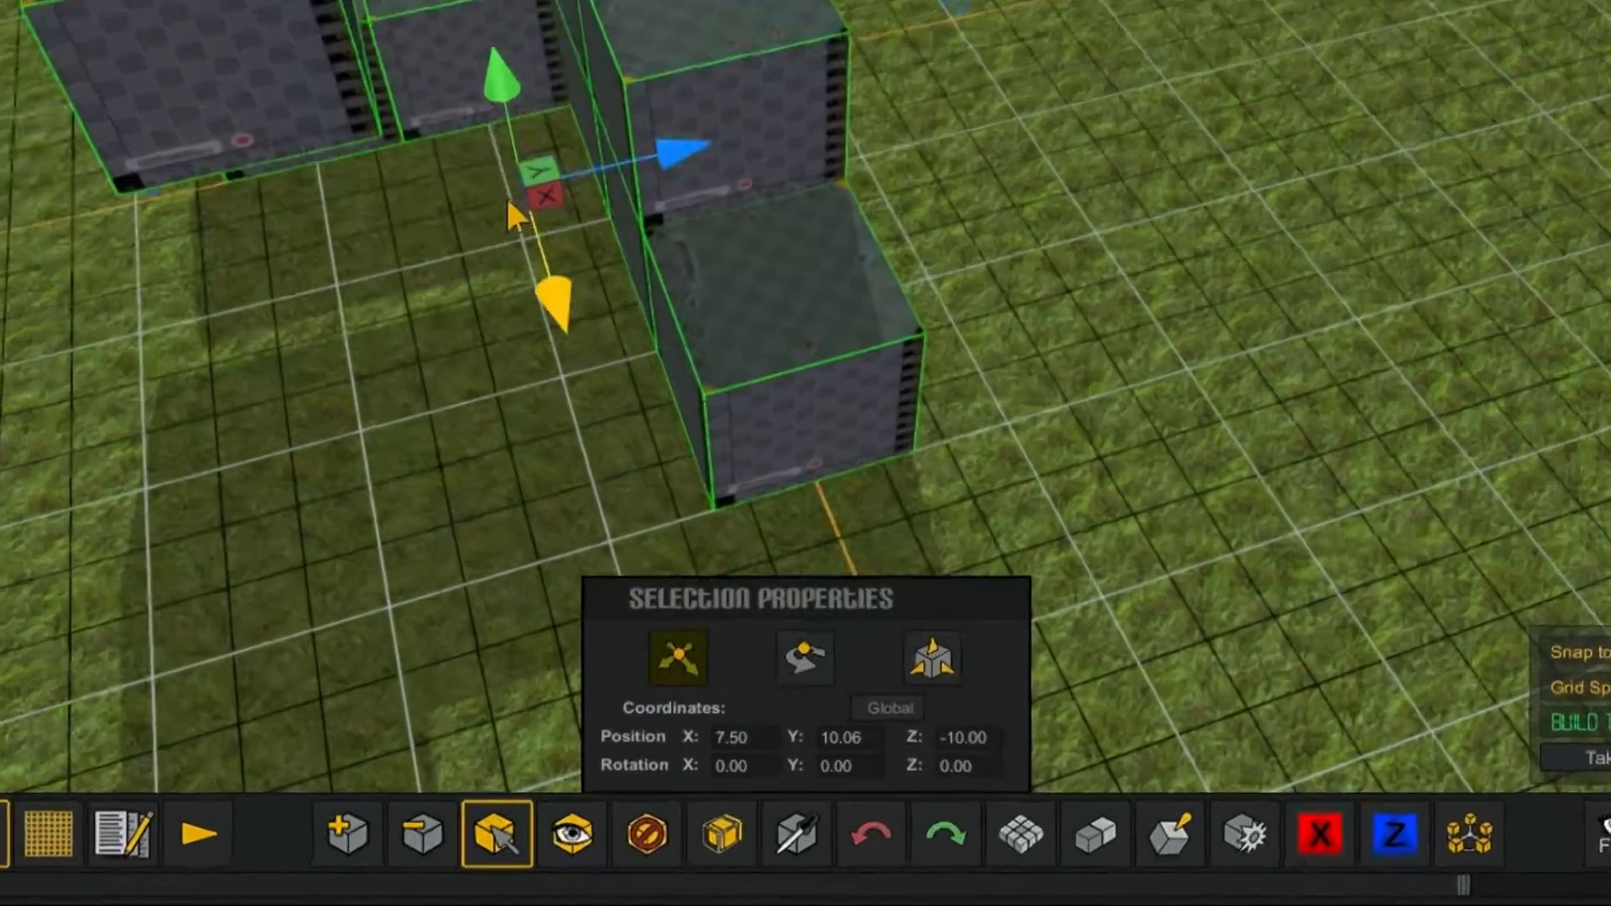
pyautogui.click(888, 706)
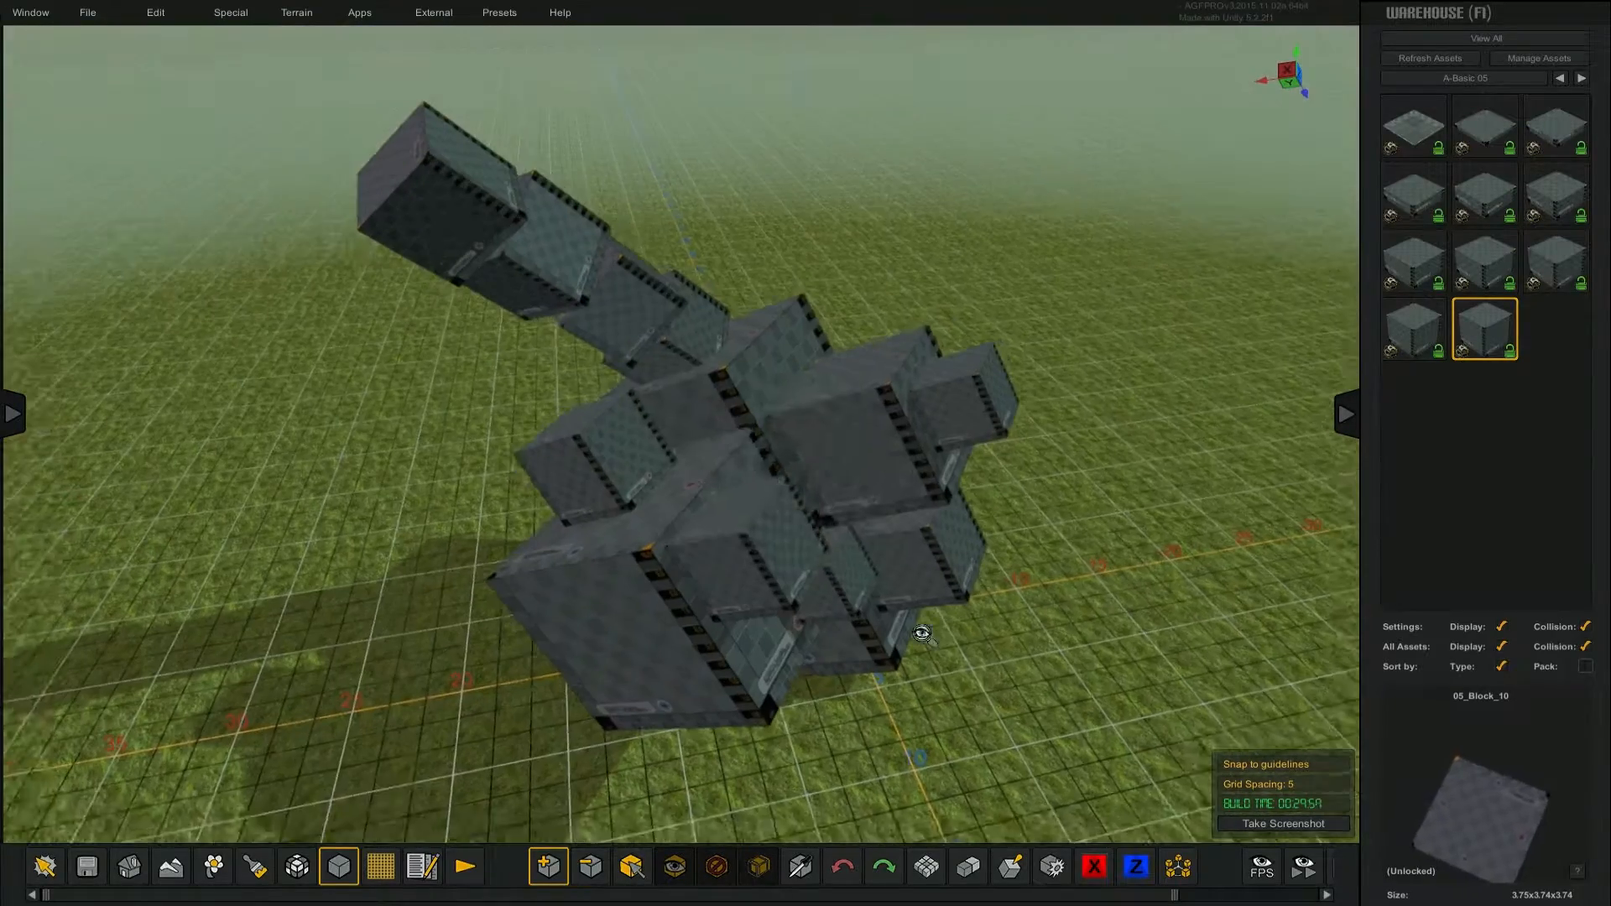
# Place a Start Locator from the Special menu on top of the tilted block structure.
pyautogui.click(229, 12)
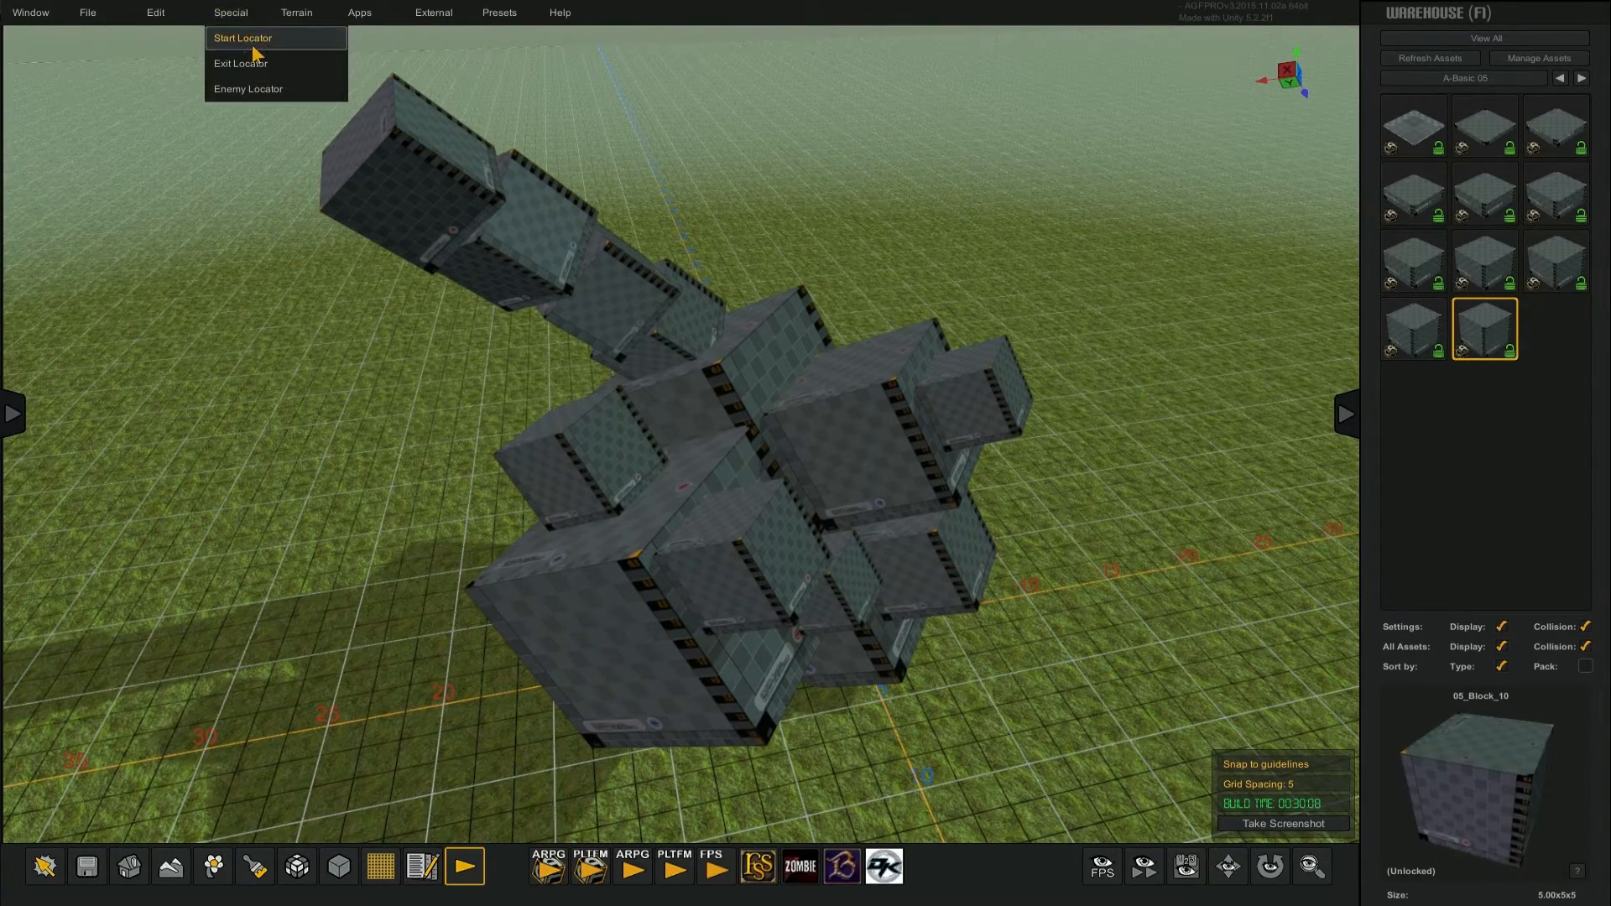
pyautogui.click(242, 39)
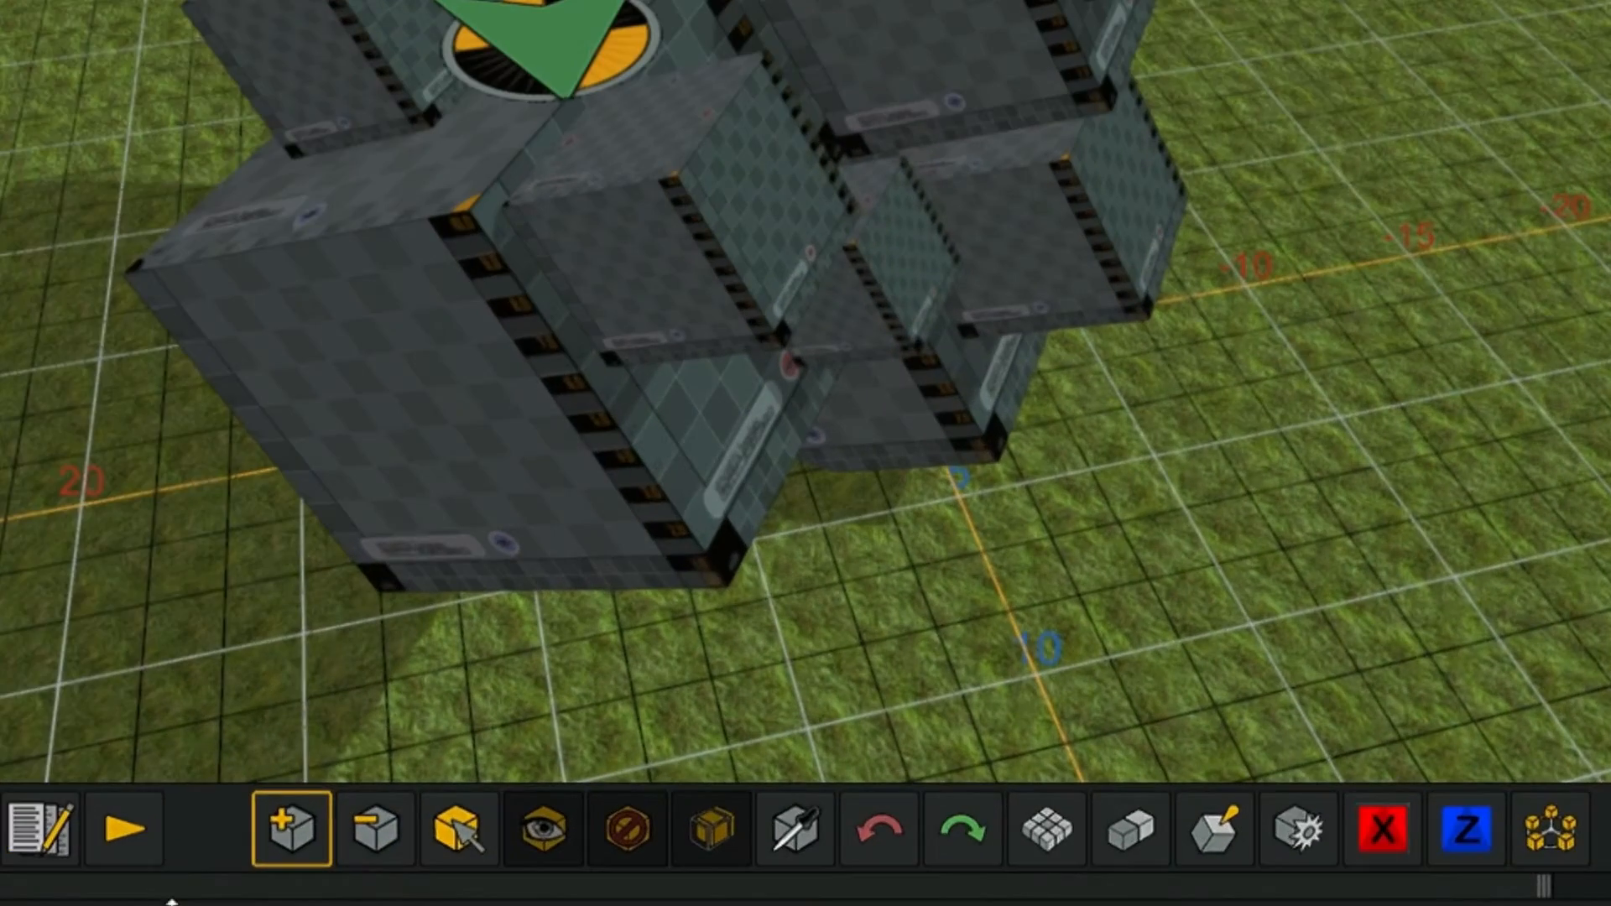
# Playtest the level in ARPG mode and walk the orange character across the blocks.
pyautogui.click(122, 830)
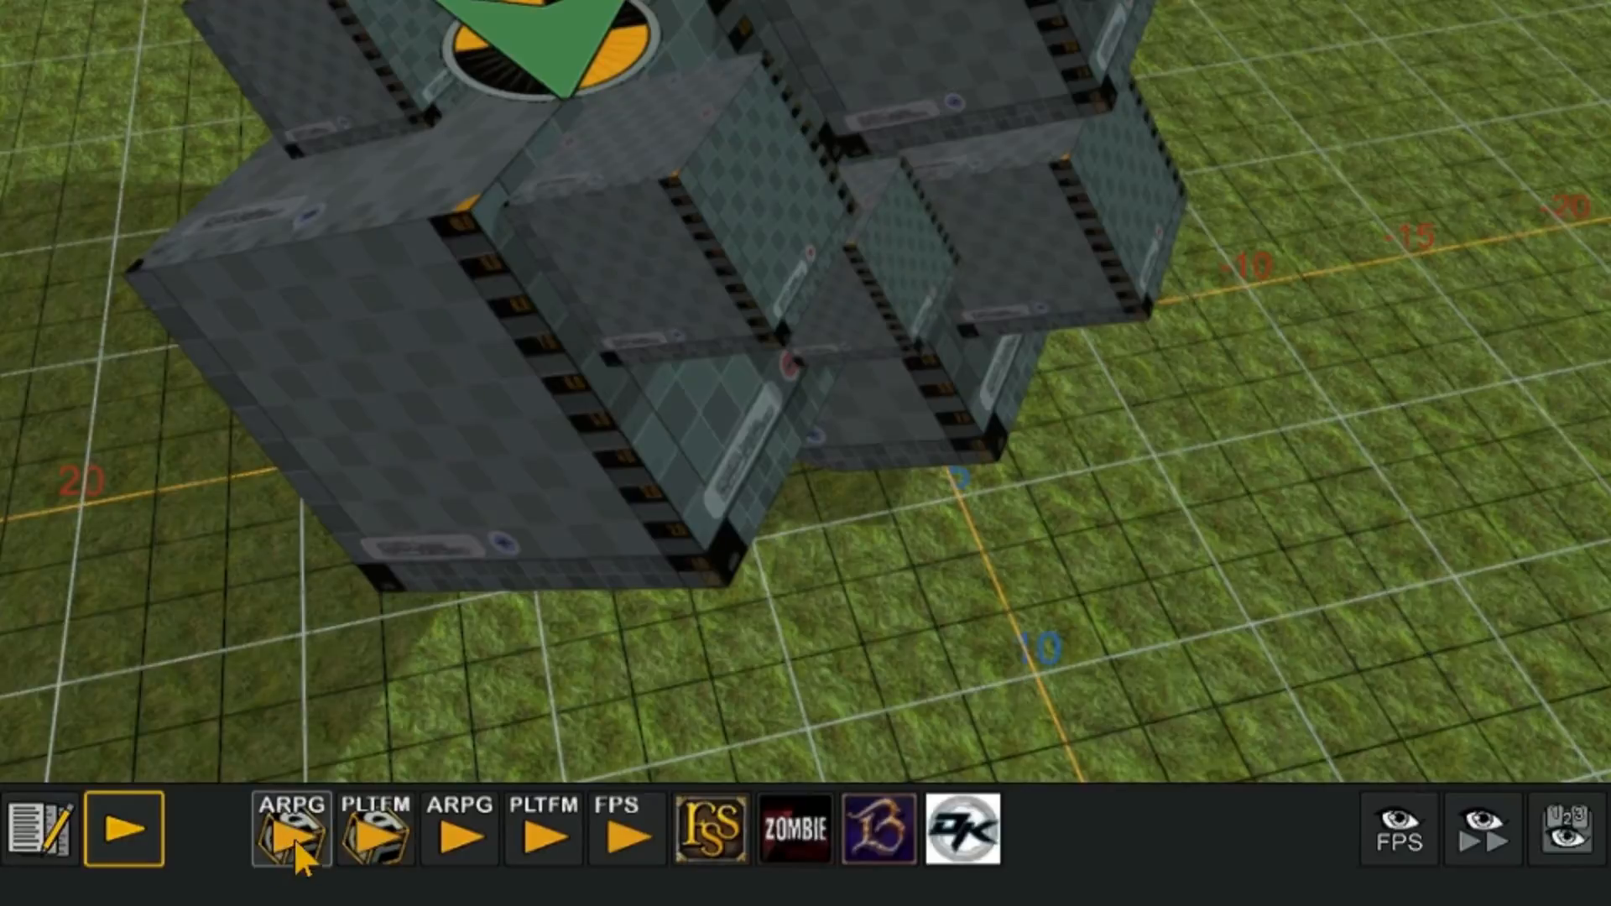
pyautogui.click(290, 831)
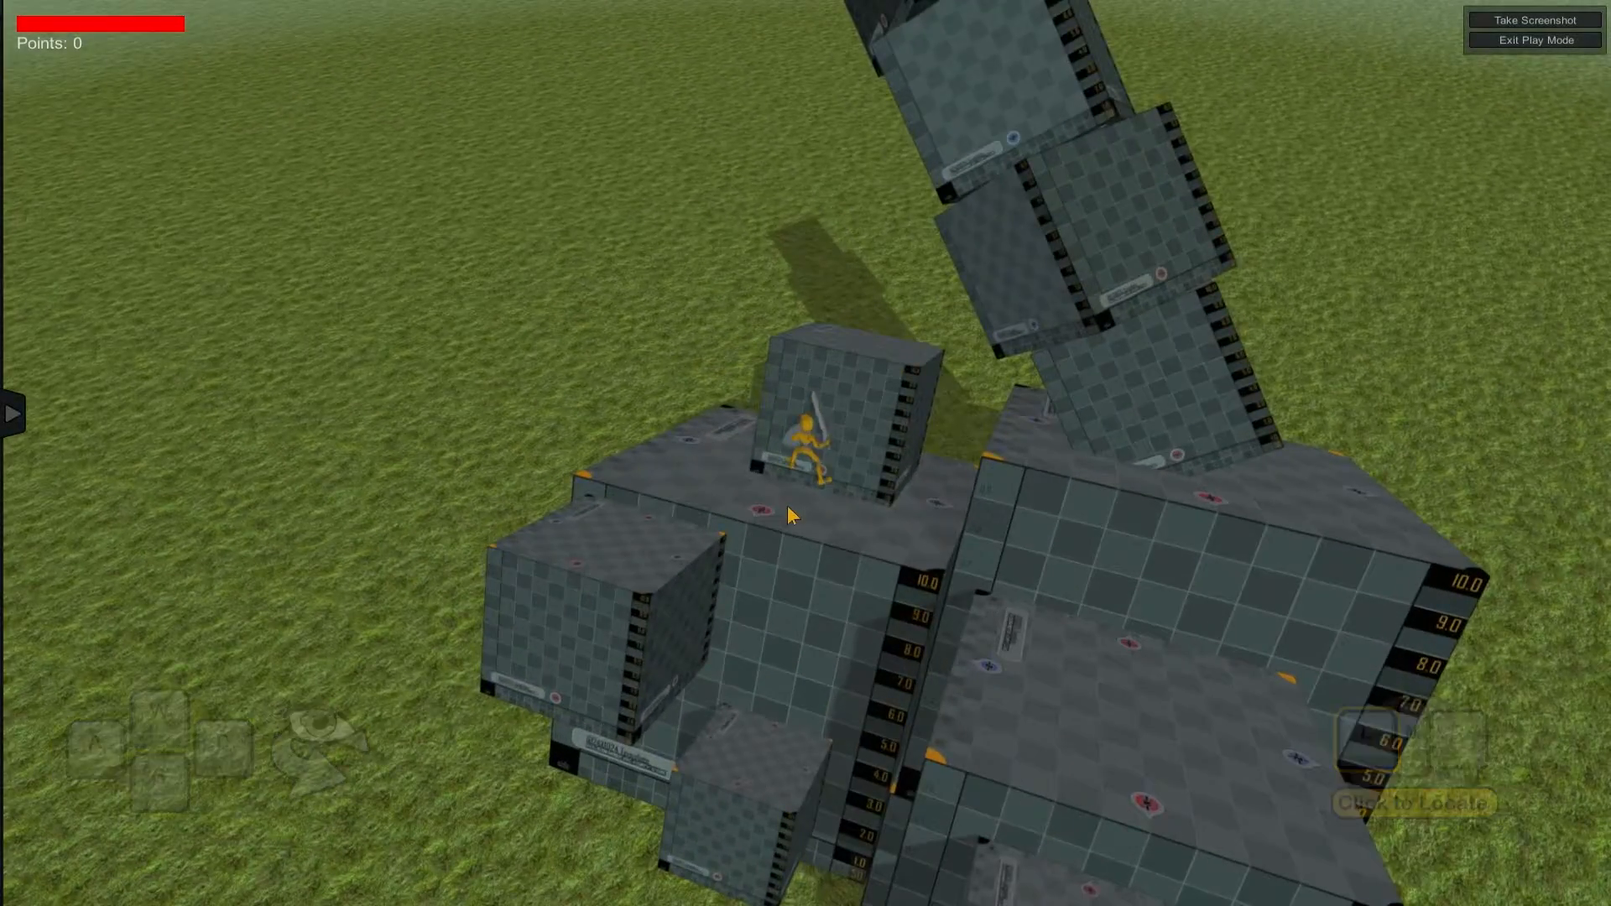
pyautogui.click(1534, 40)
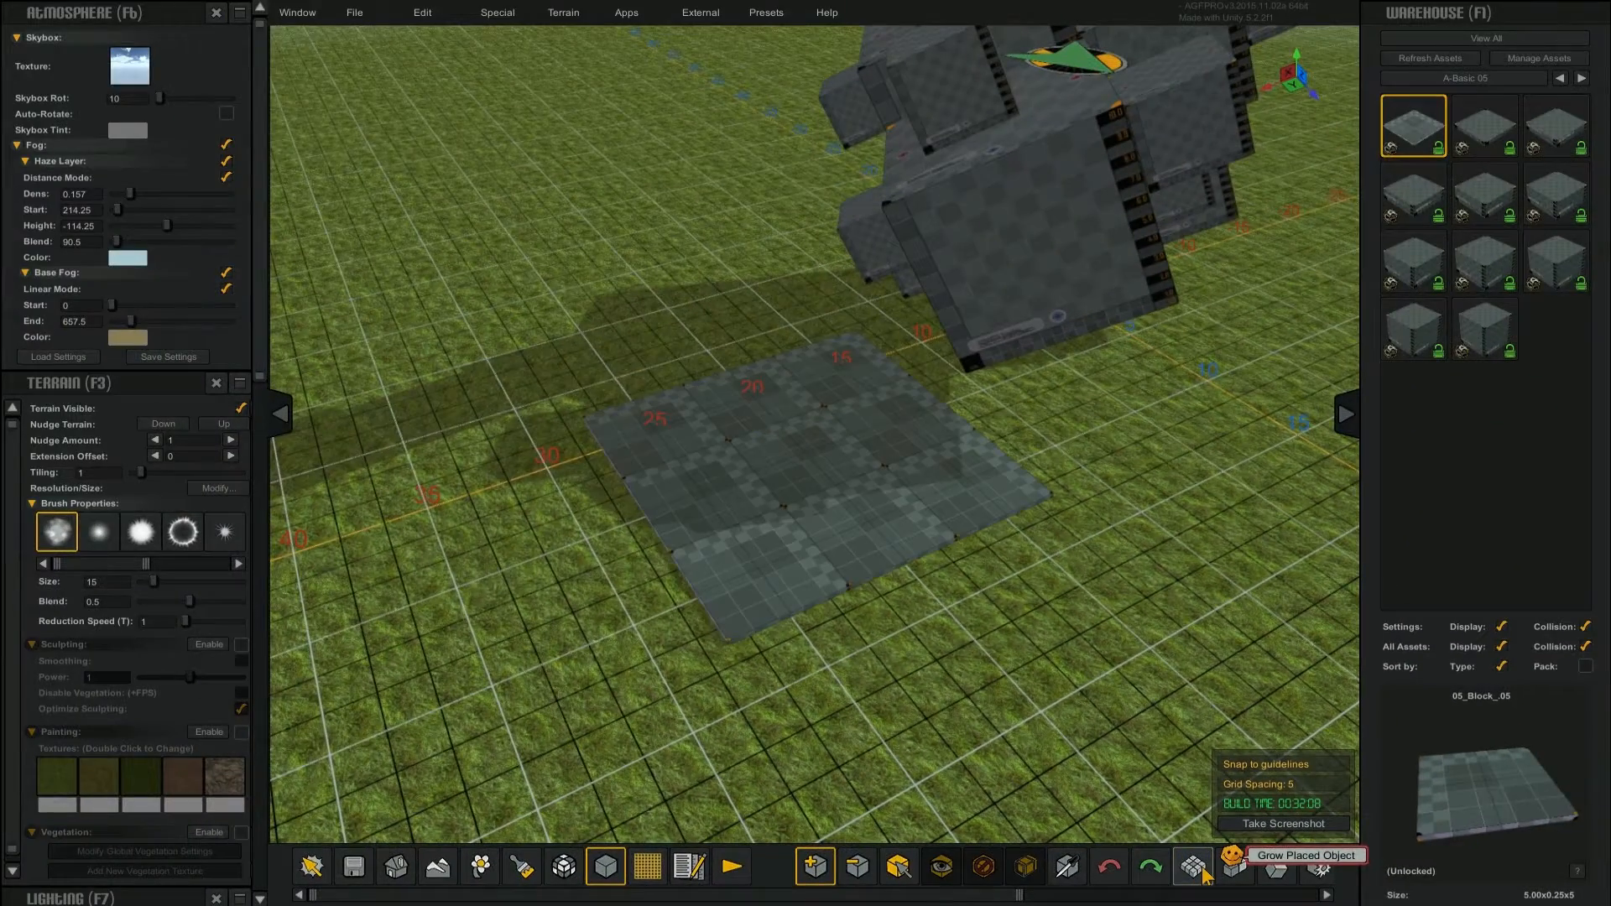
# Grow the placed 05_Block_05 slab larger on the grass beside the structure.
pyautogui.click(1197, 866)
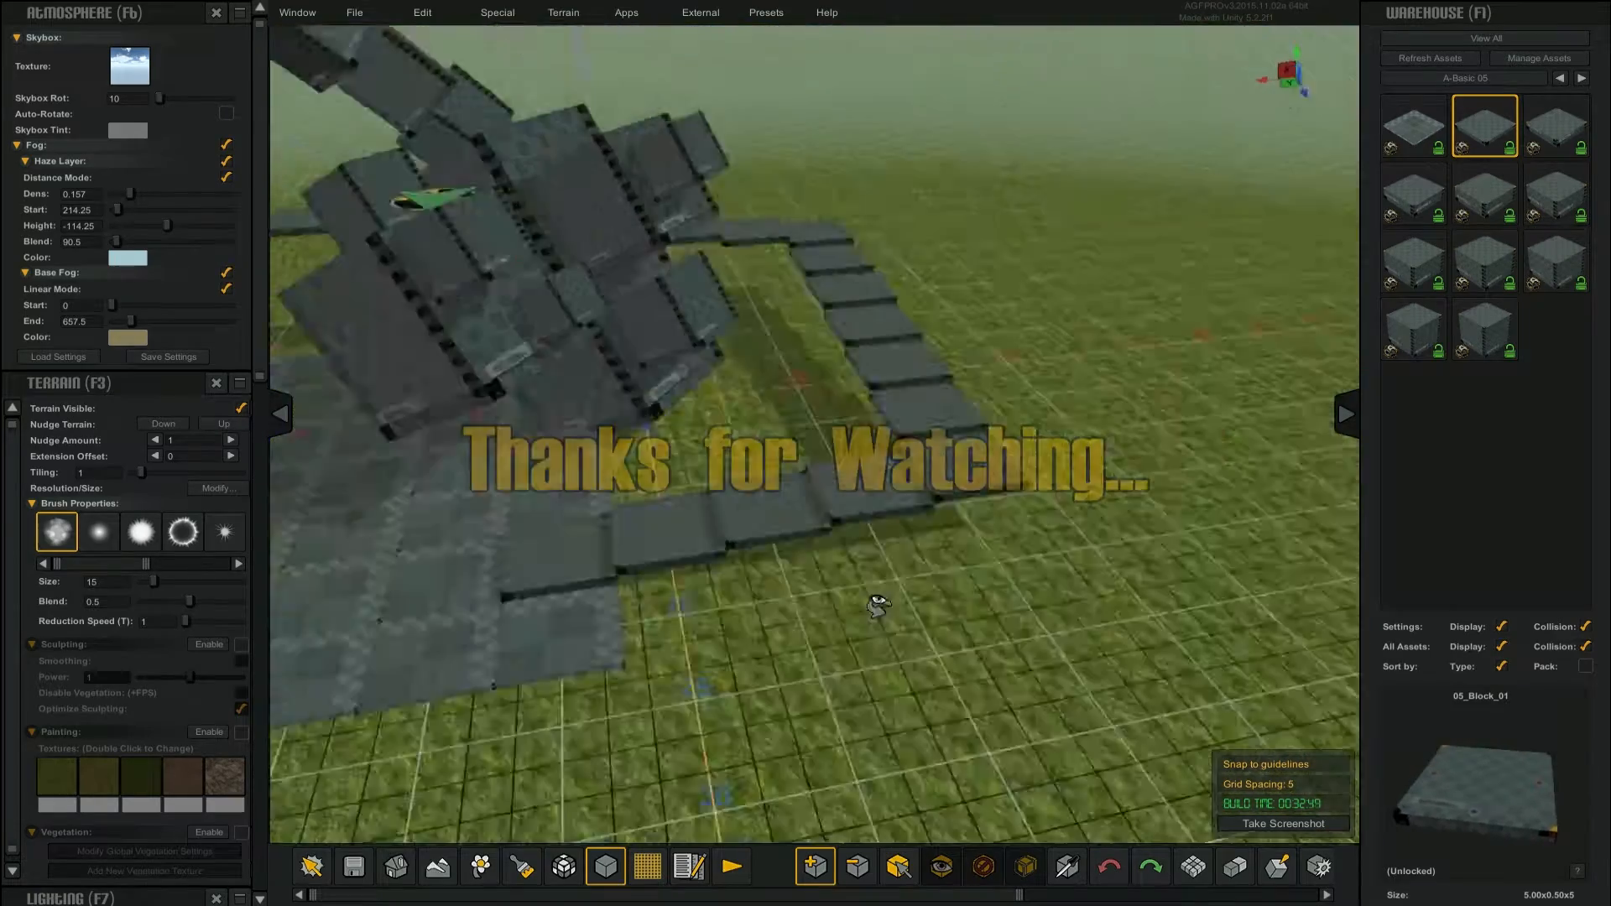
# Bring up the Special locator list to reposition the Start Locator after building the slab ramps.
pyautogui.click(497, 12)
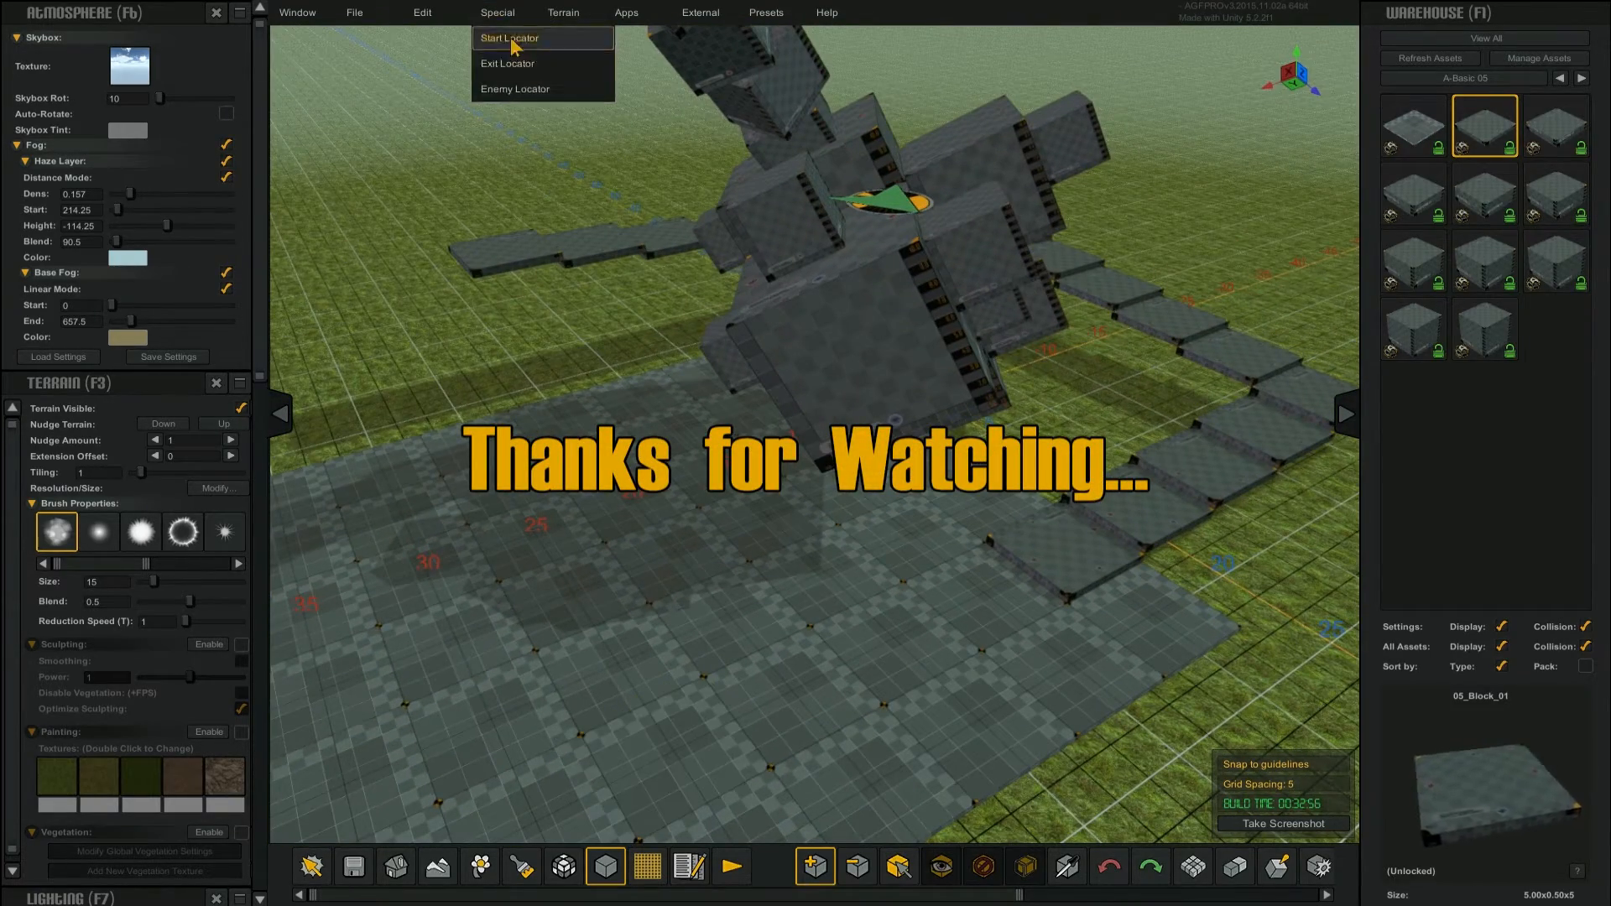